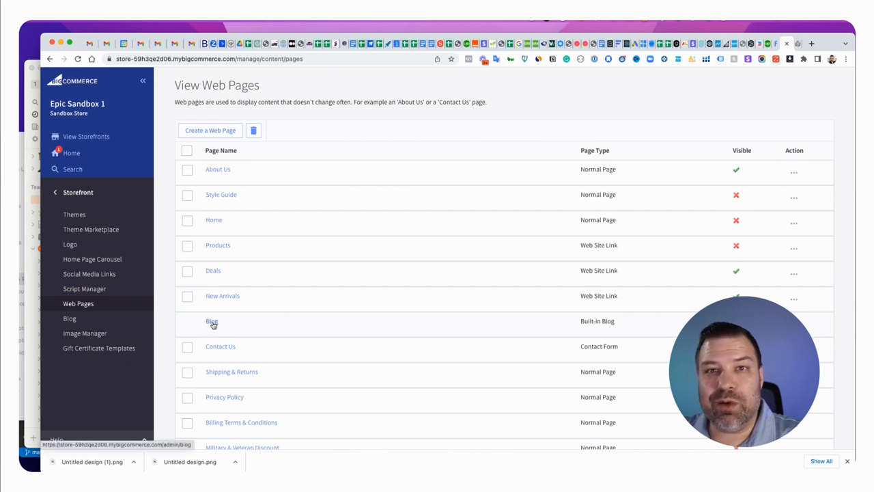
mouse_move(211, 321)
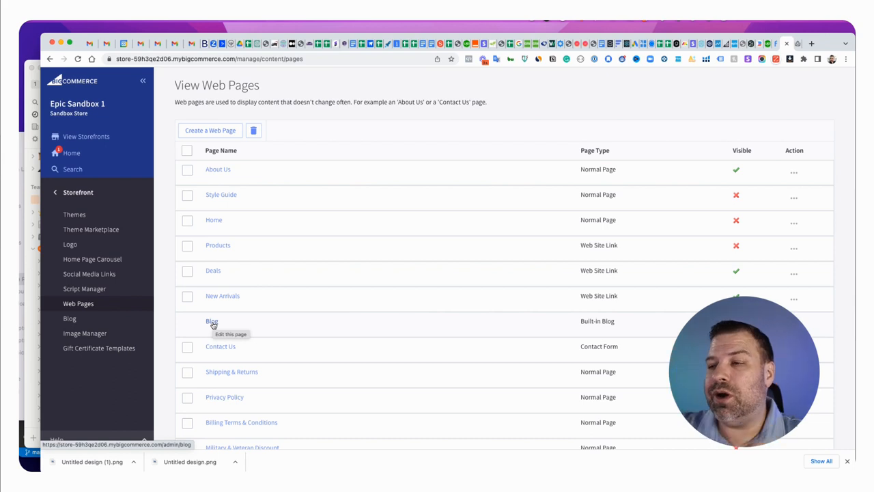
mouse_move(162, 328)
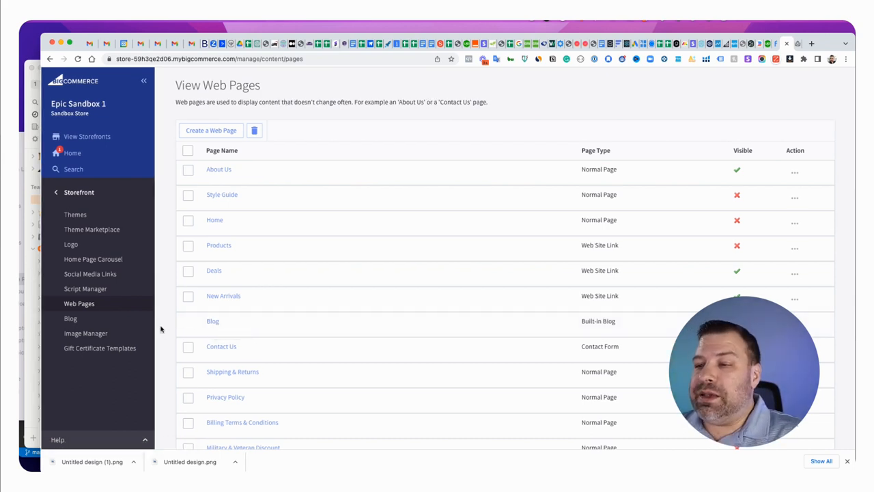
mouse_move(213, 321)
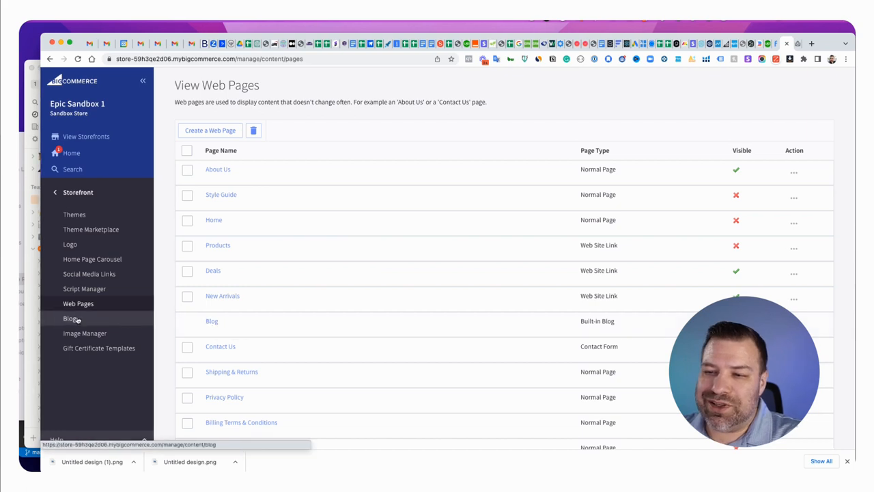
Step: Show the blog's published posts from the Storefront sidebar and switch Blog Visibility on
click(70, 318)
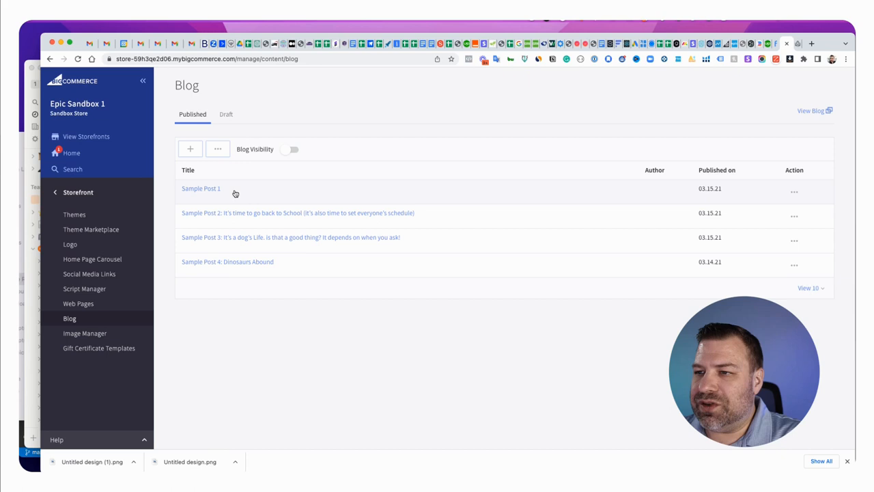
mouse_move(201, 266)
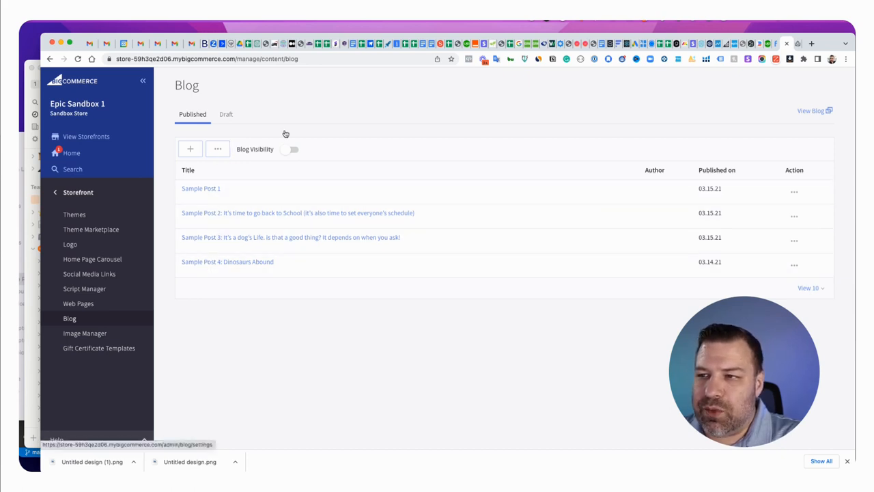
click(290, 149)
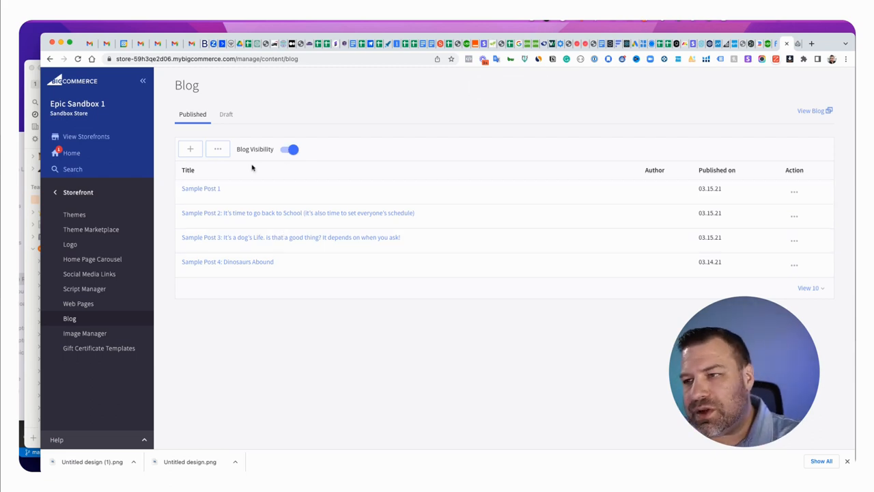
mouse_move(212, 213)
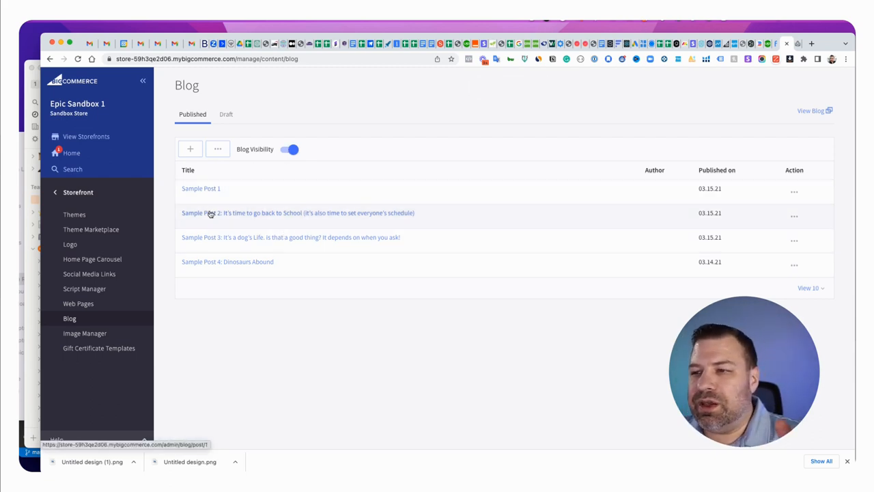
mouse_move(208, 238)
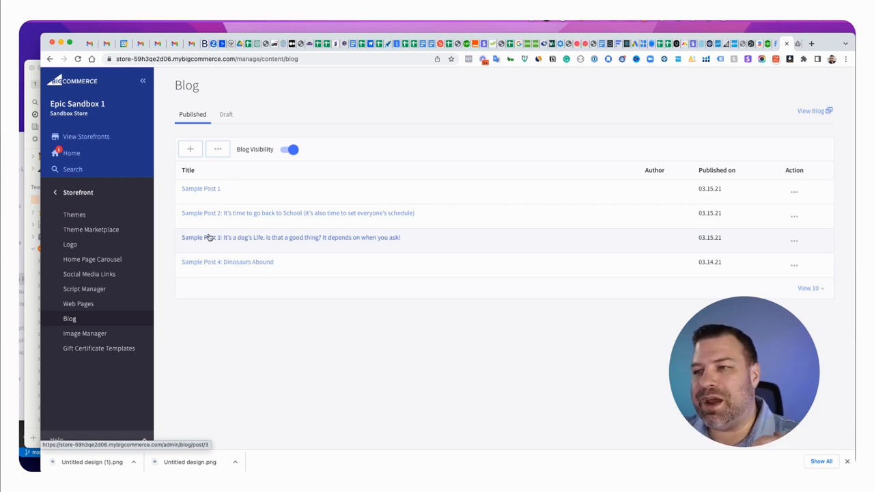
mouse_move(203, 262)
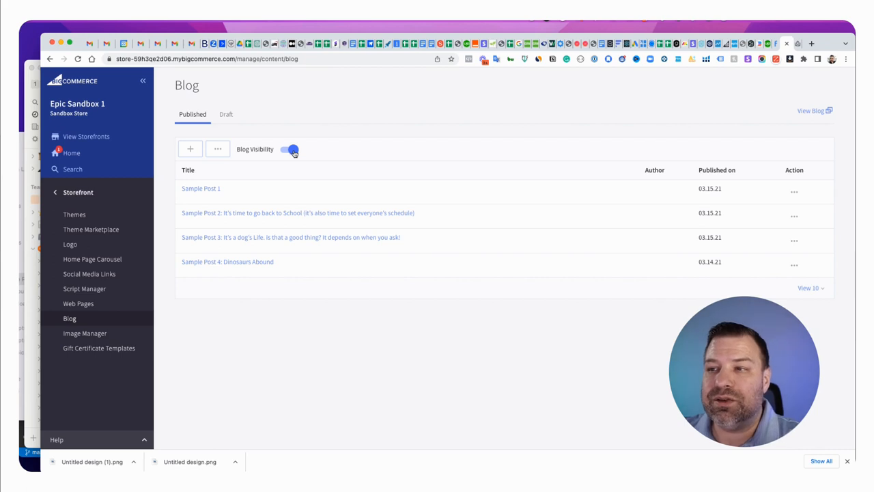
mouse_move(287, 154)
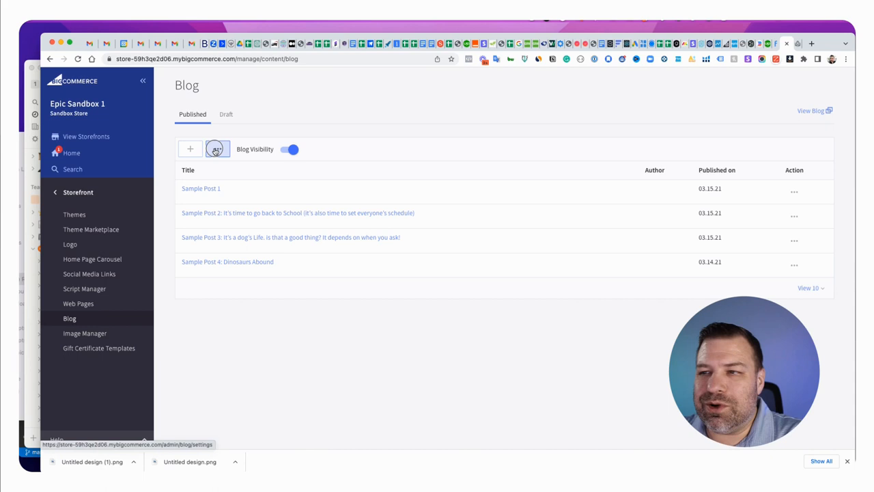
Step: Change the Blog Title to 'Articles' so the URL becomes /articles/, and save the settings
click(218, 148)
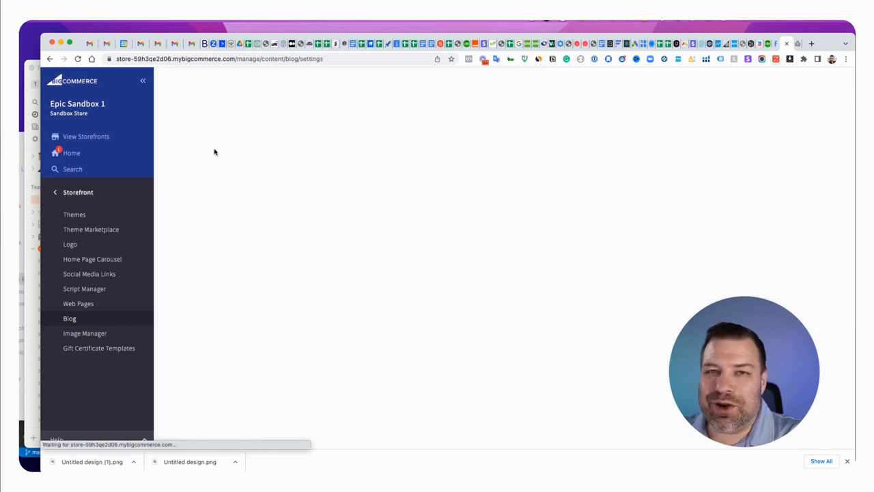
click(68, 318)
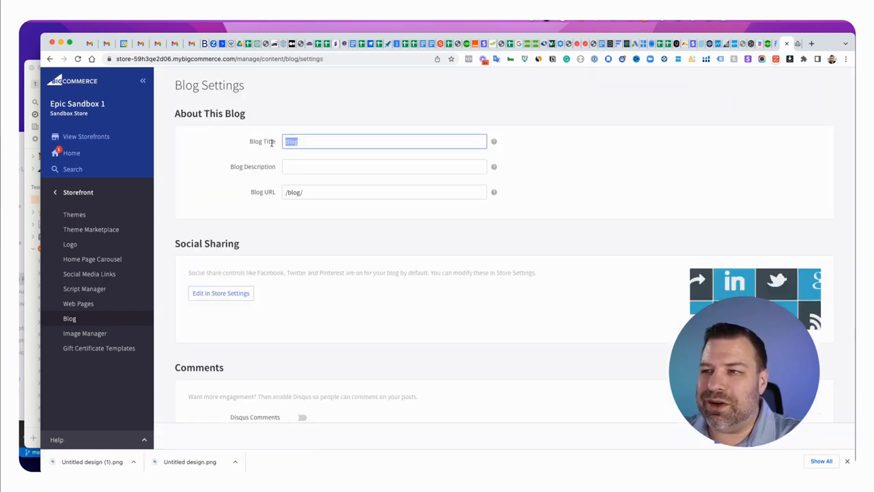
text(Articles)
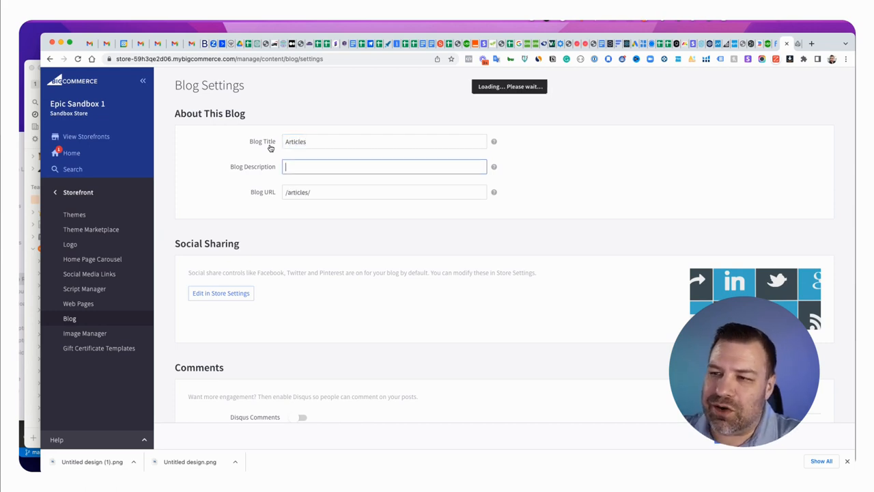
click(384, 140)
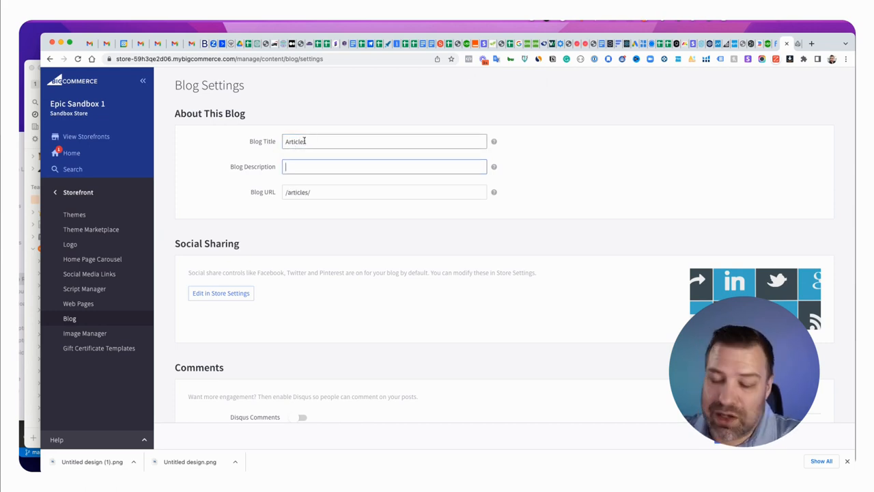
text(s)
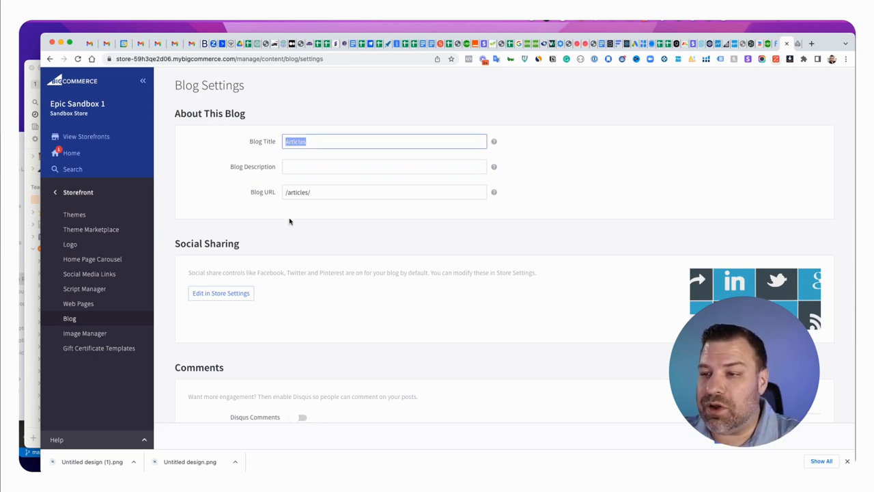
scroll(down, 3)
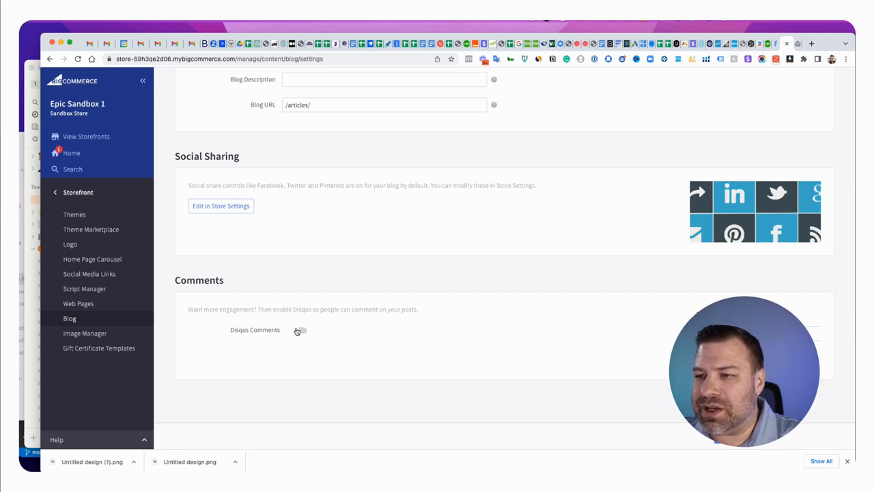
mouse_move(227, 216)
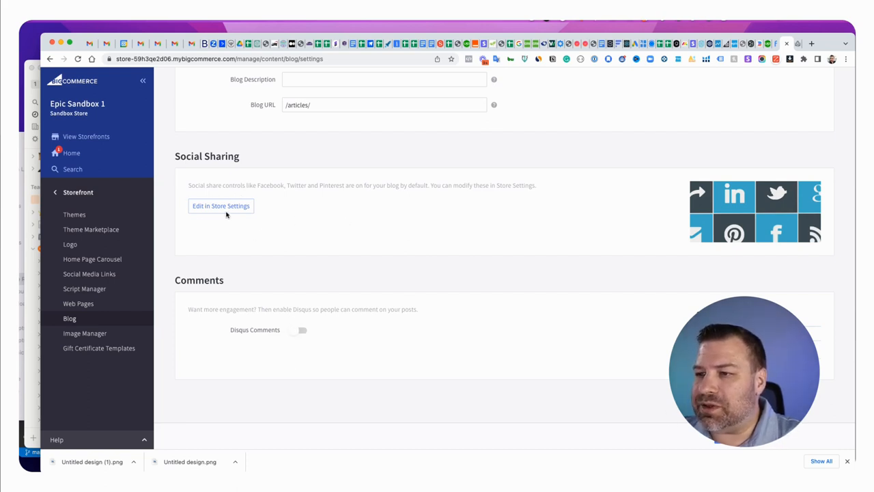
click(222, 205)
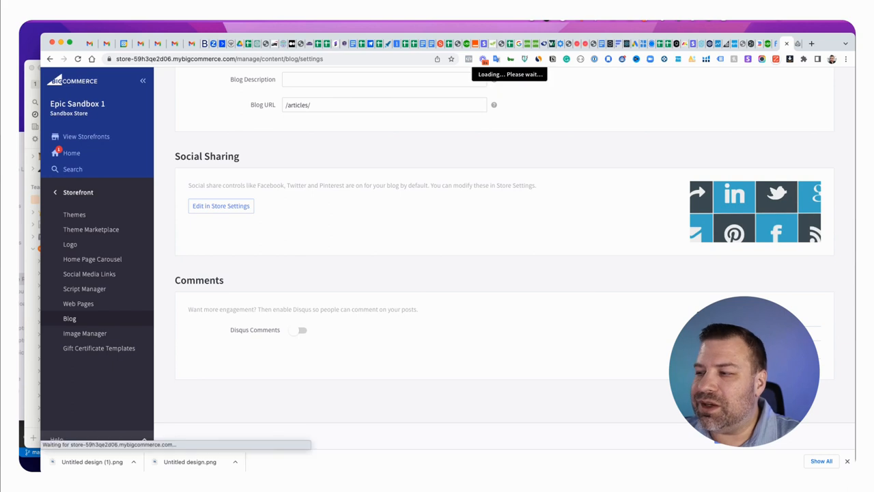
click(68, 318)
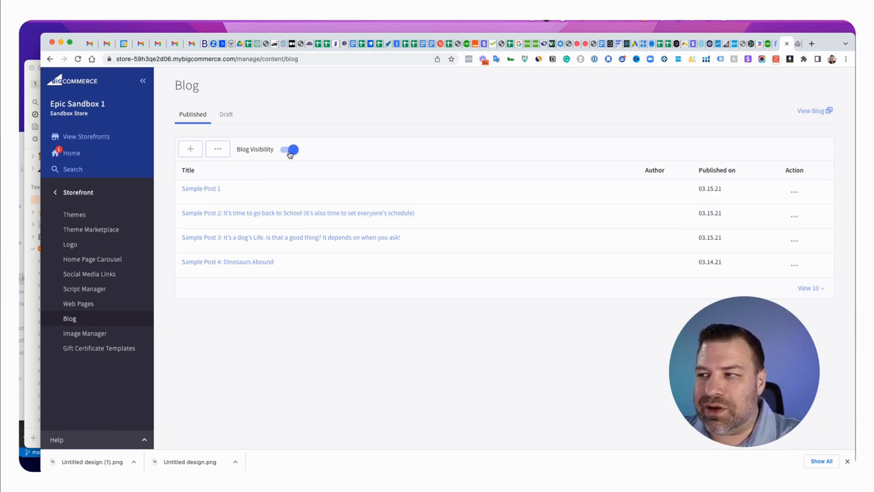
Step: Return to the Web Pages list, where the built-in blog now shows as Articles
click(78, 303)
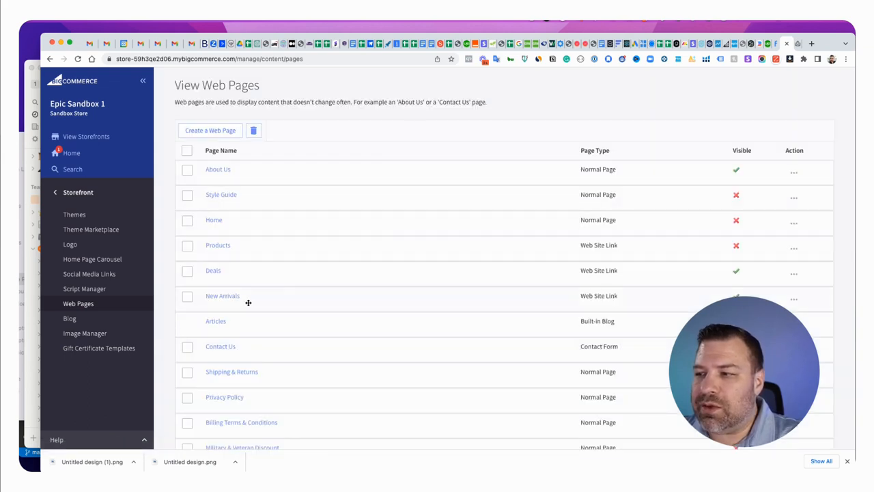
mouse_move(215, 320)
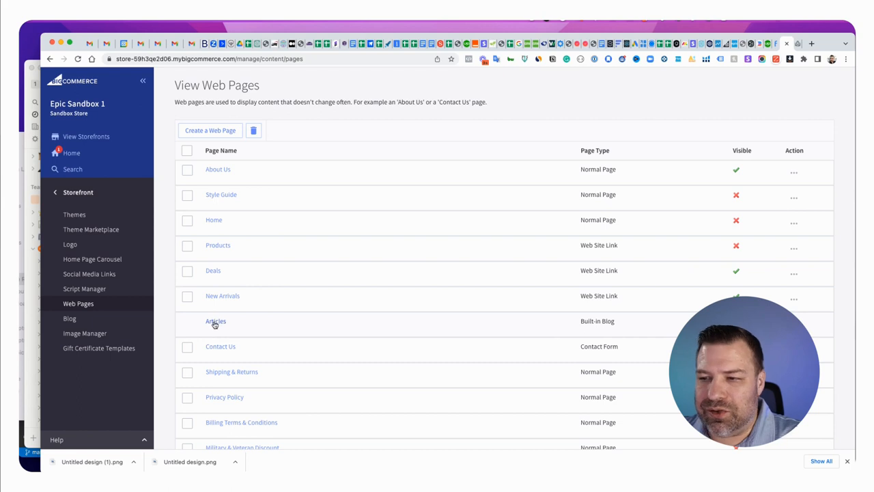
mouse_move(216, 321)
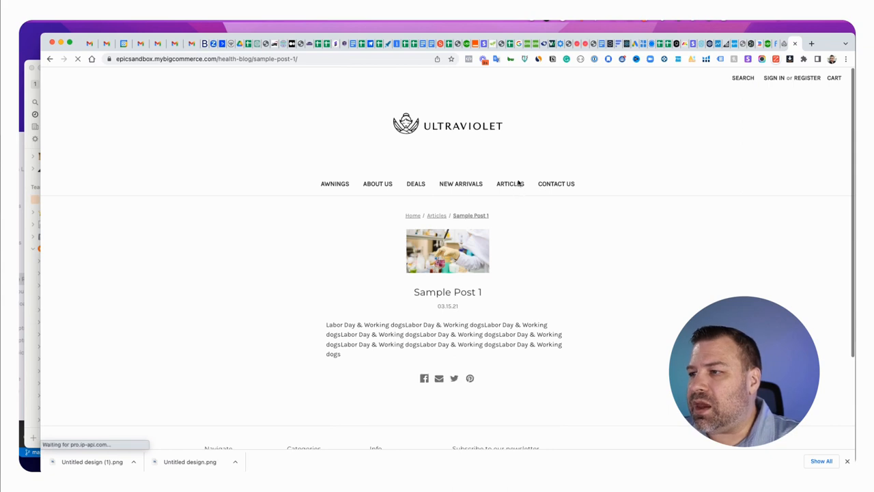
mouse_move(511, 186)
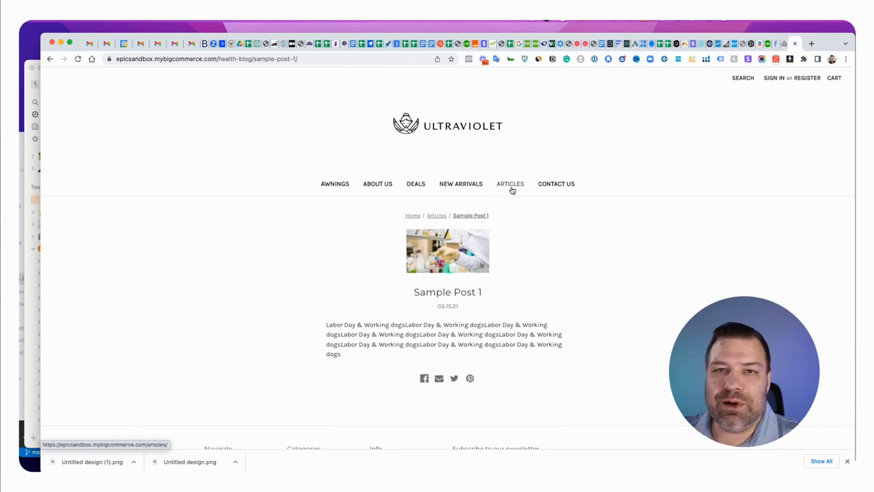
Step: View the storefront /articles/ page, its sample posts, and the Articles entry in the store menu
click(511, 183)
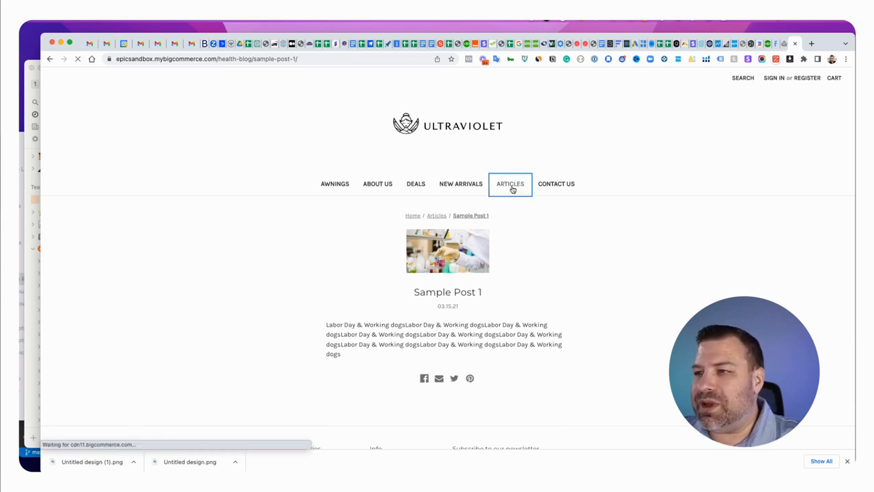
click(509, 183)
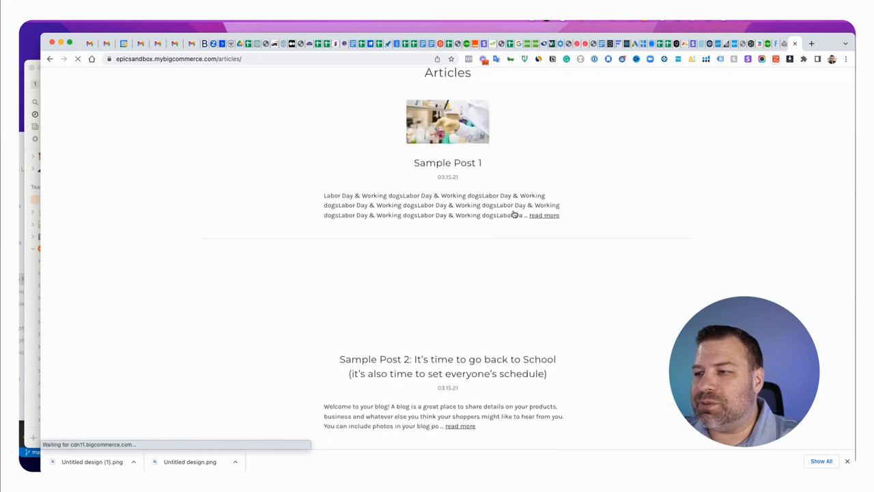
scroll(down, 3)
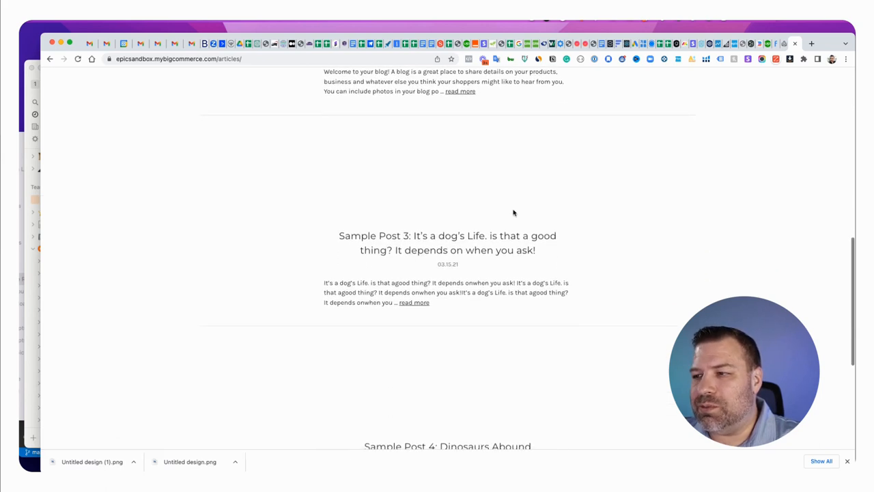
scroll(up, 3)
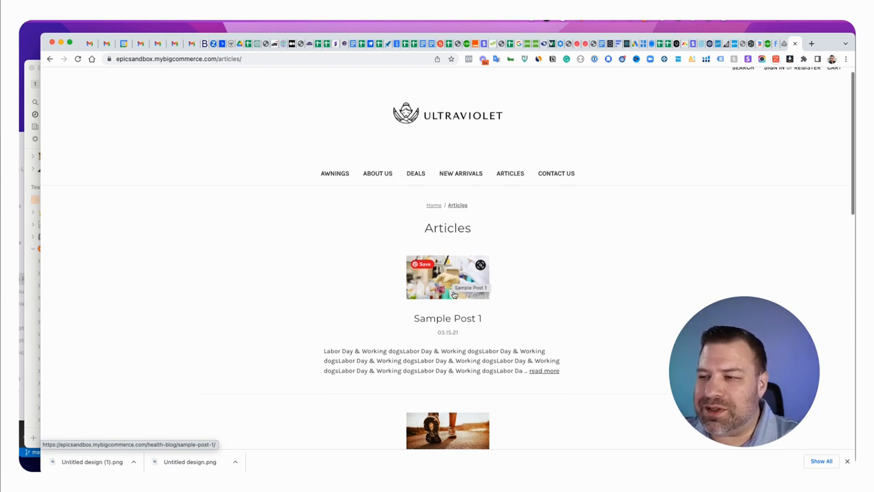
scroll(down, 3)
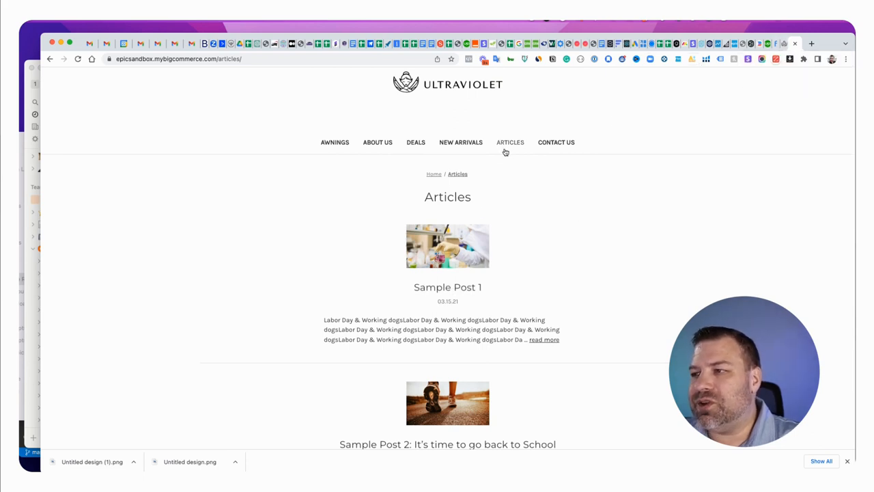
mouse_move(511, 142)
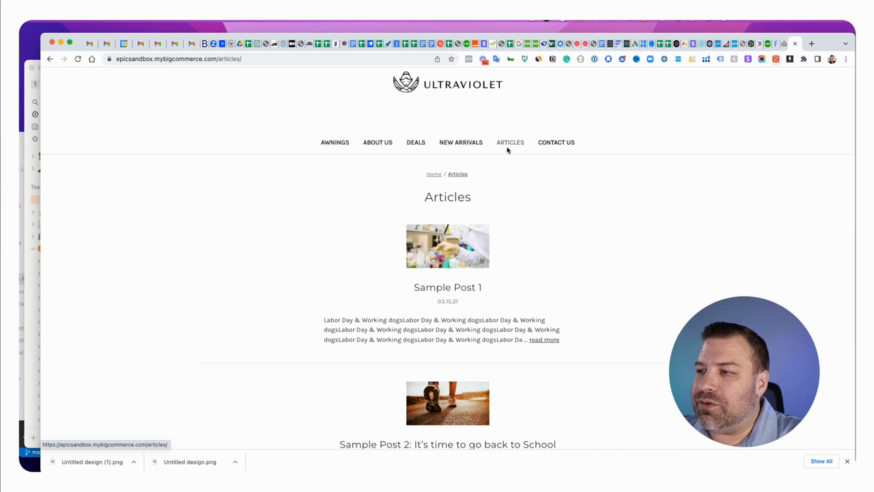
Step: Bring up Chrome's context menu on the ARTICLES link in the storefront navigation
right_click(511, 142)
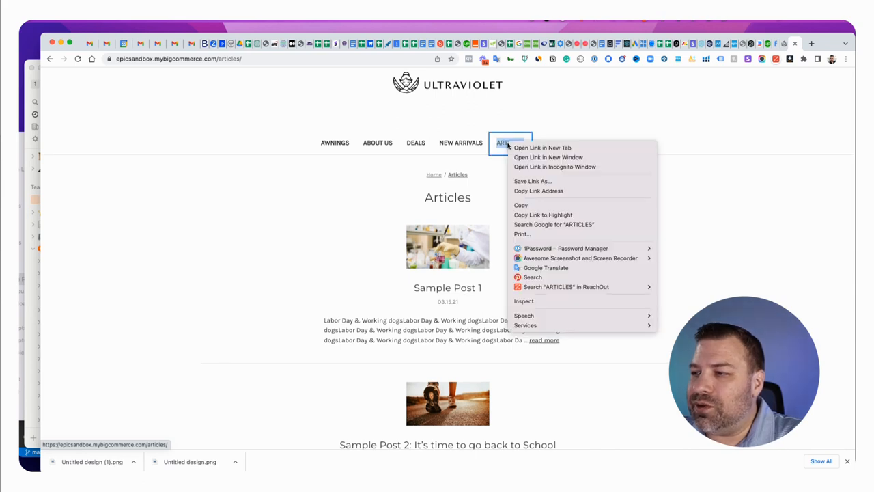
mouse_move(560, 302)
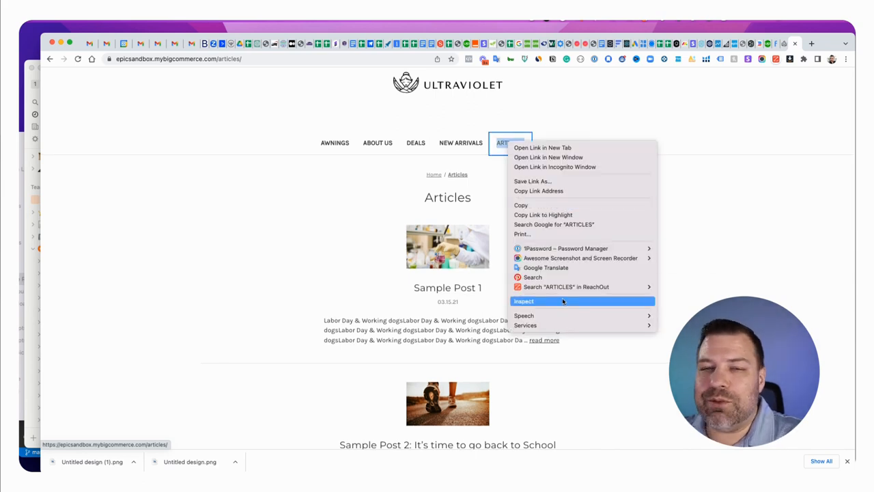
mouse_move(555, 167)
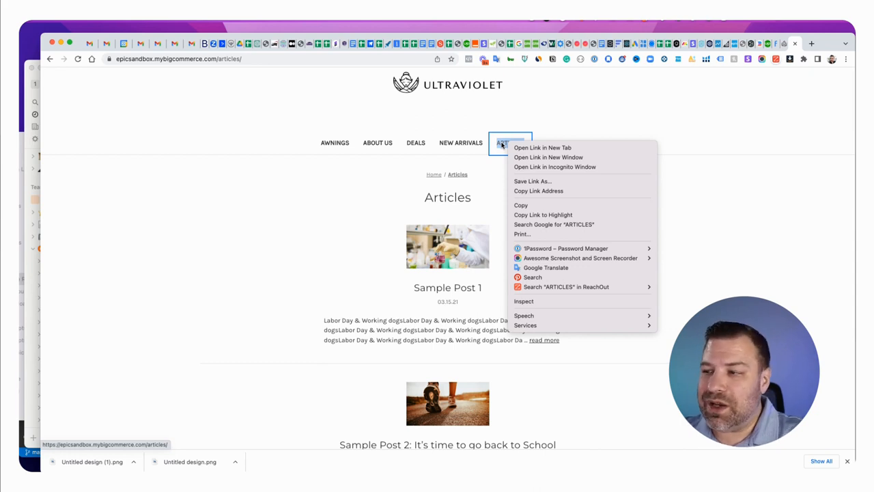
Step: Inspect the Articles link so its a.navPages-action element is highlighted in DevTools Elements
click(525, 302)
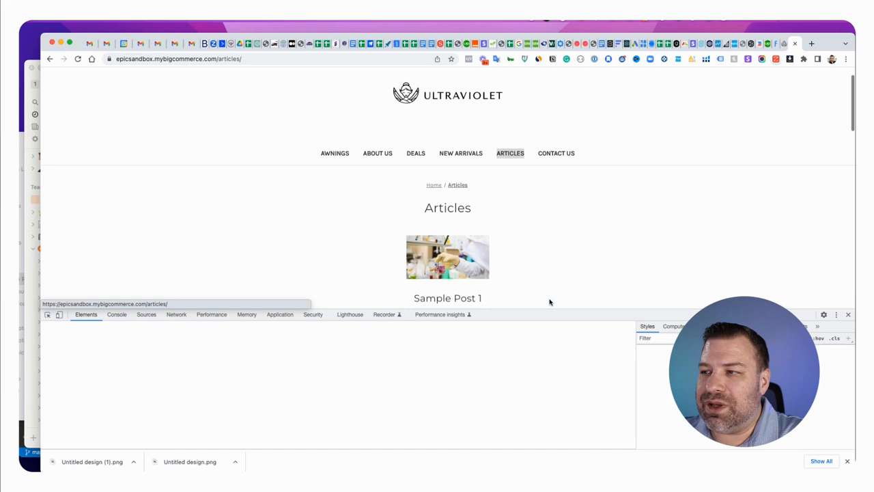
mouse_move(142, 406)
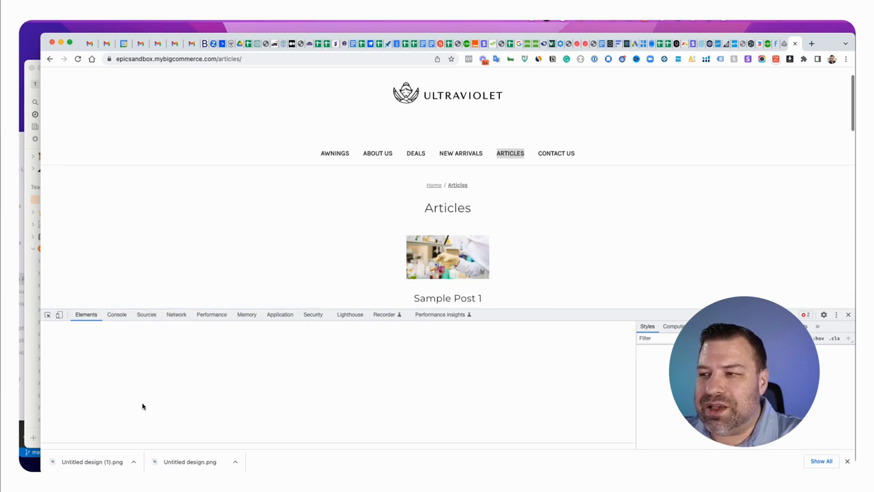
click(511, 153)
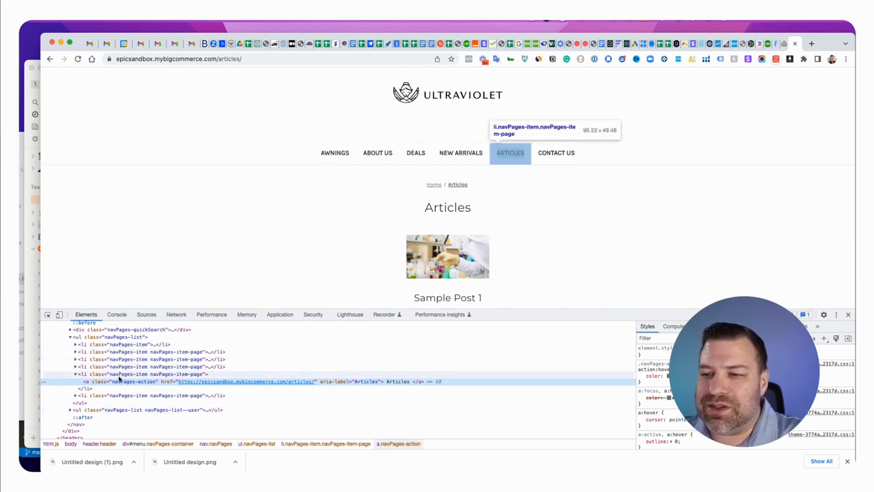
mouse_move(377, 153)
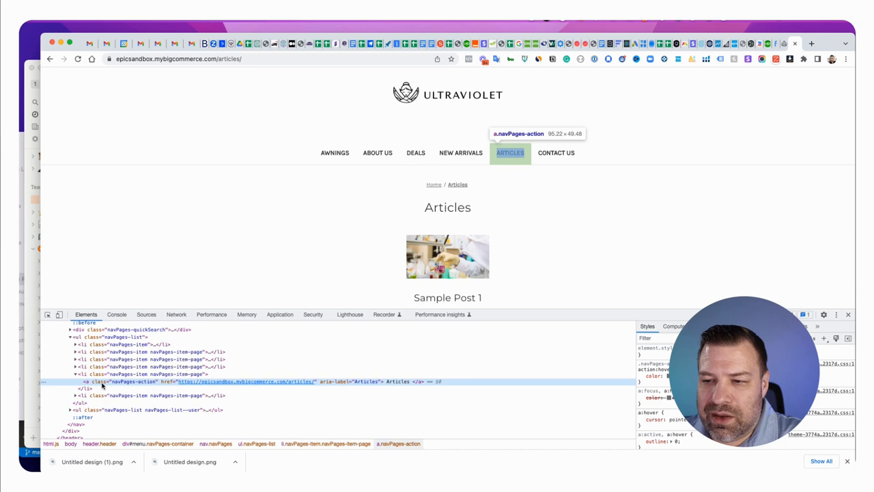
mouse_move(460, 153)
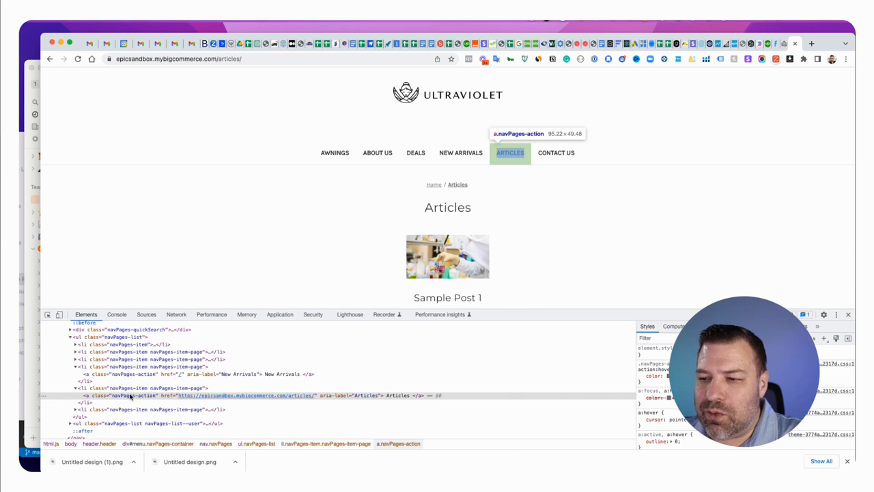
mouse_move(460, 153)
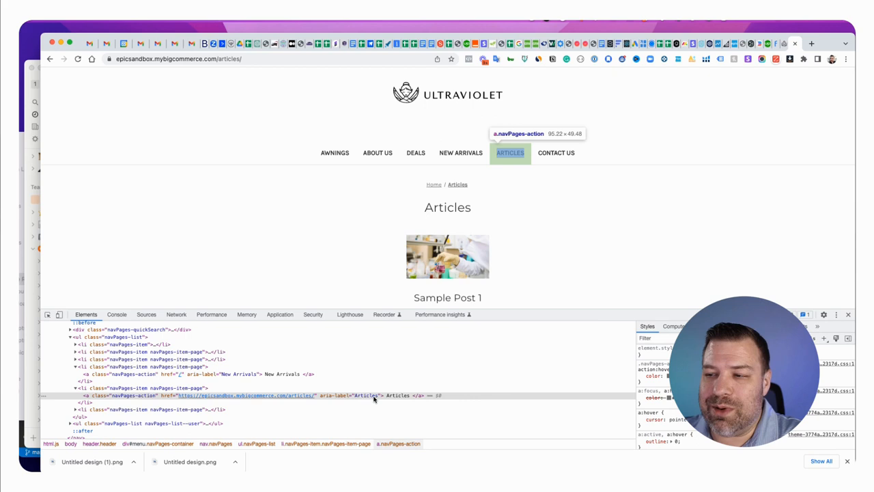
mouse_move(262, 407)
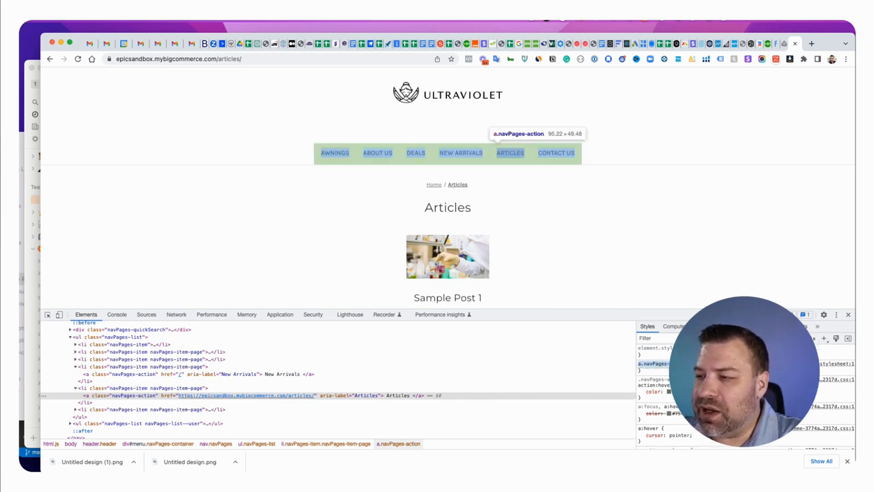
mouse_move(426, 399)
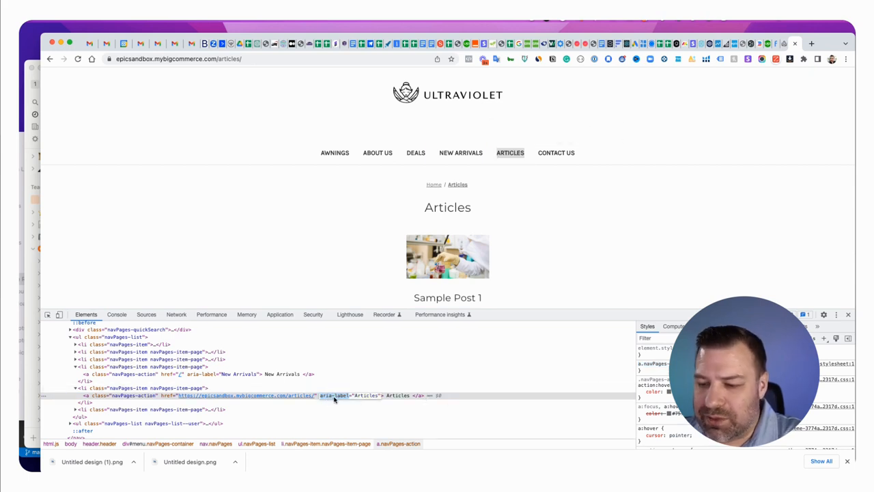
mouse_move(342, 399)
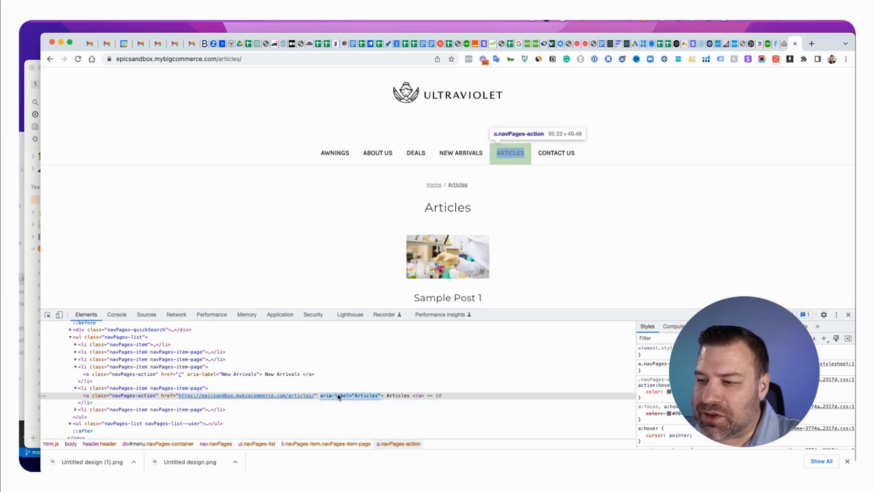
mouse_move(331, 397)
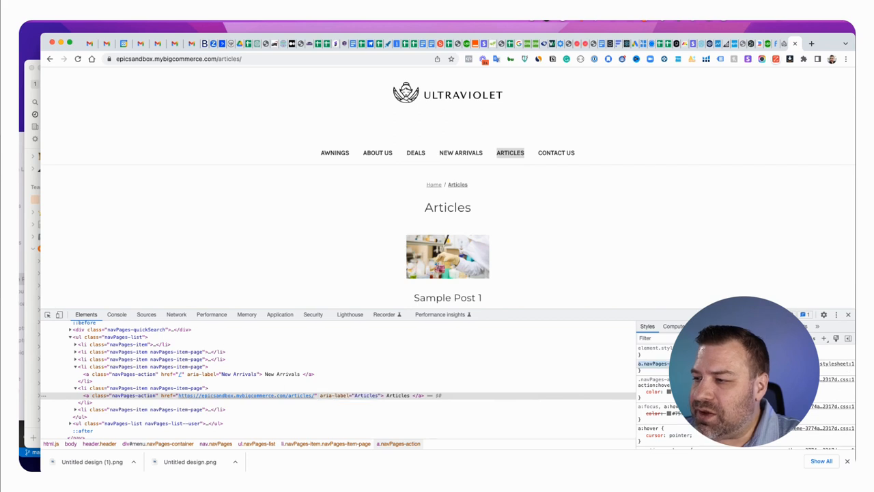
mouse_move(511, 153)
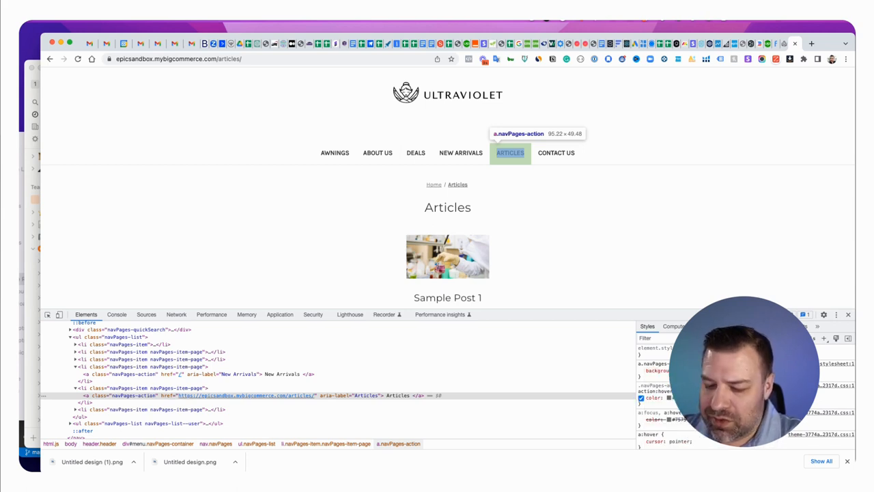
mouse_move(562, 253)
text(display:)
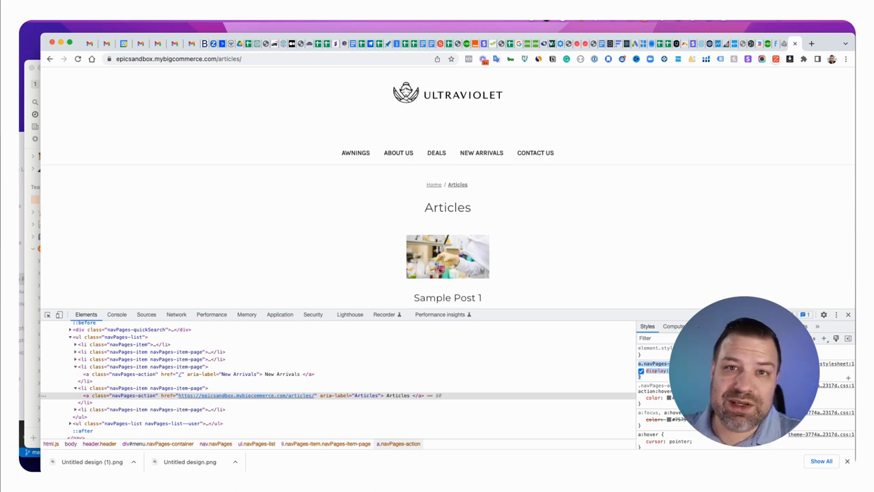
mouse_move(749, 73)
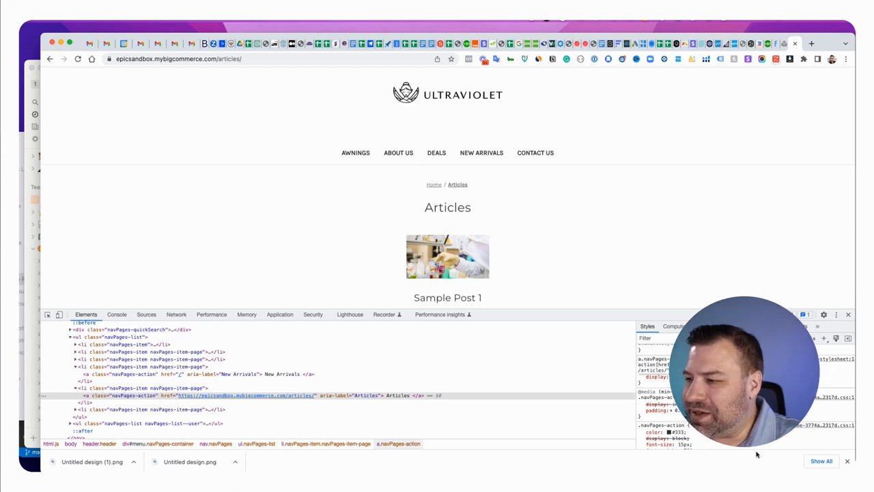
mouse_move(475, 142)
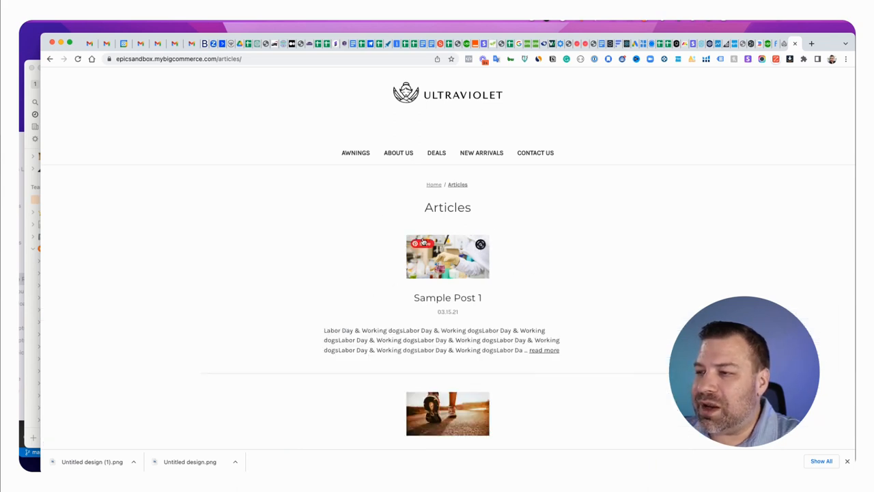
mouse_move(784, 44)
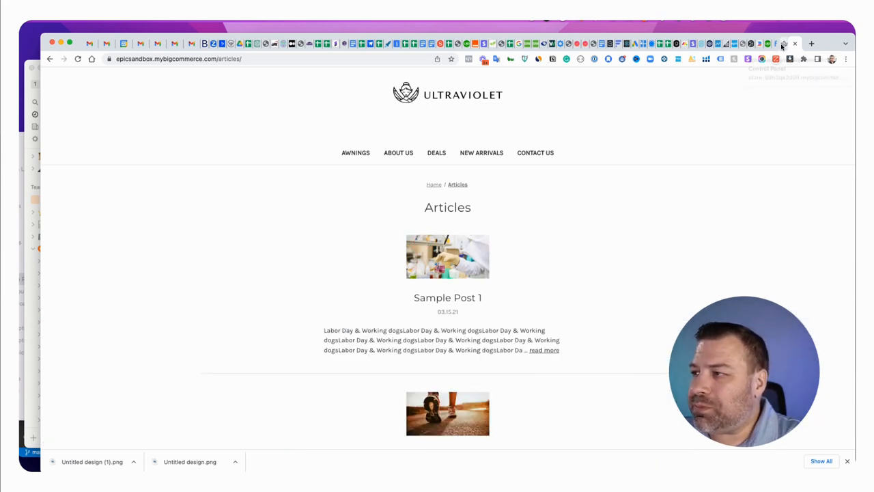
mouse_move(661, 251)
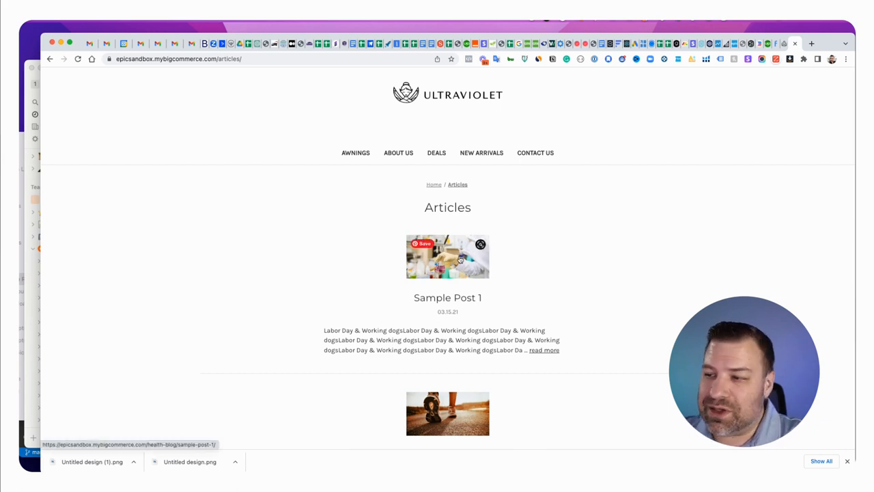
mouse_move(451, 262)
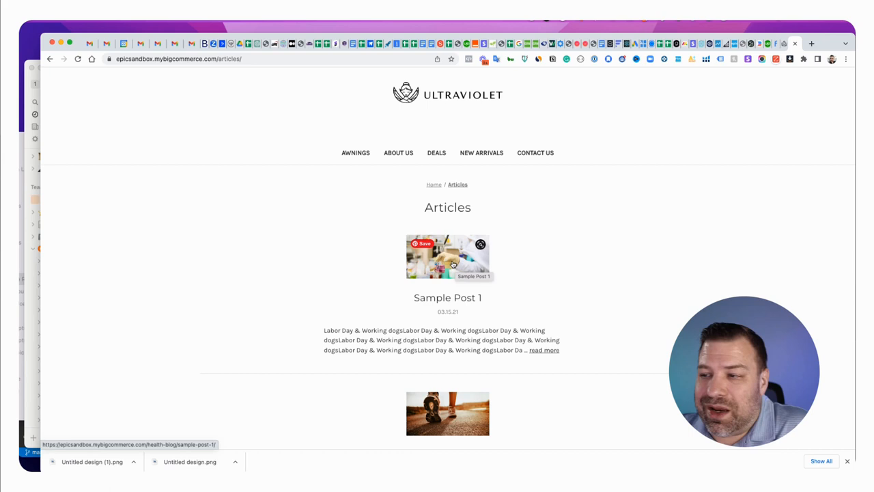
mouse_move(571, 150)
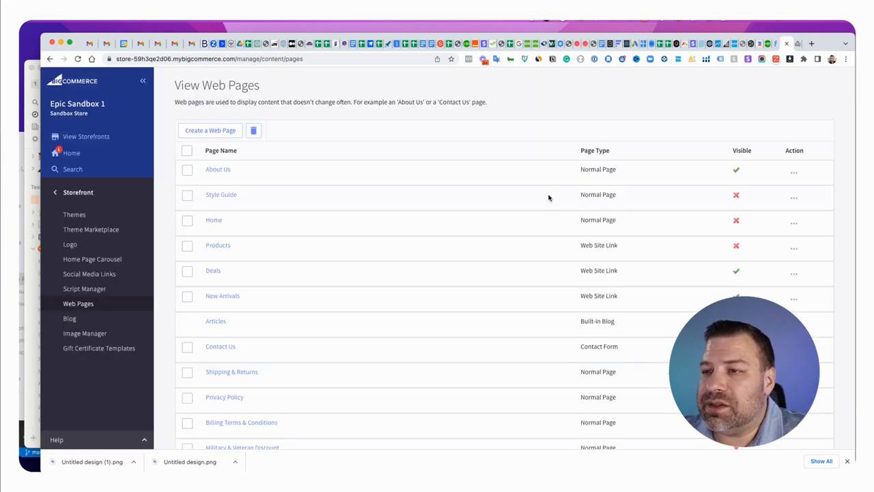
Step: Navigate from Web Pages to the Storefront Themes list
click(54, 191)
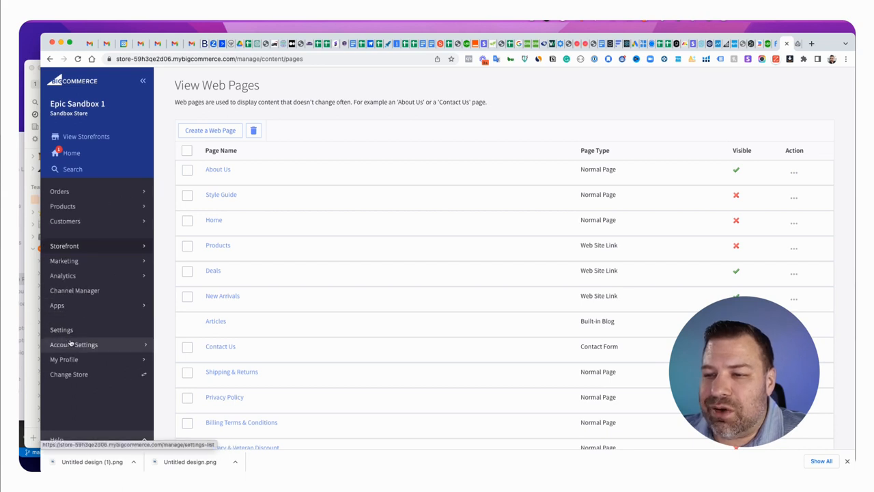
mouse_move(64, 246)
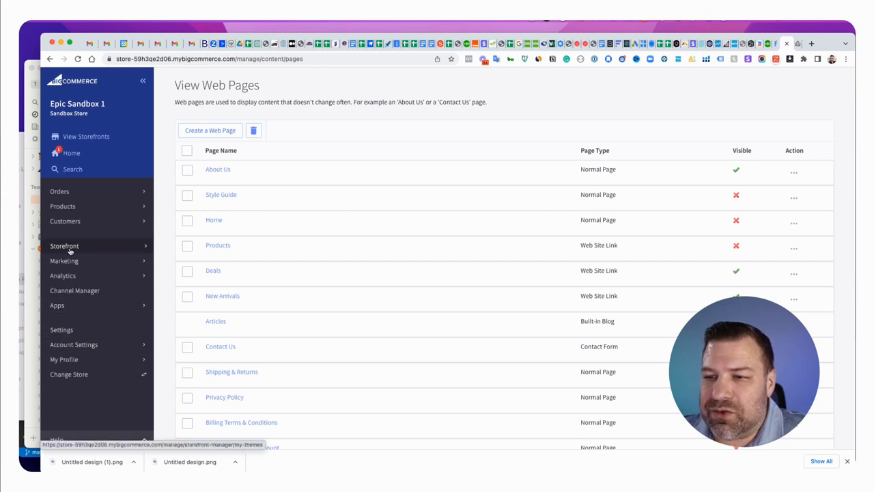
click(64, 246)
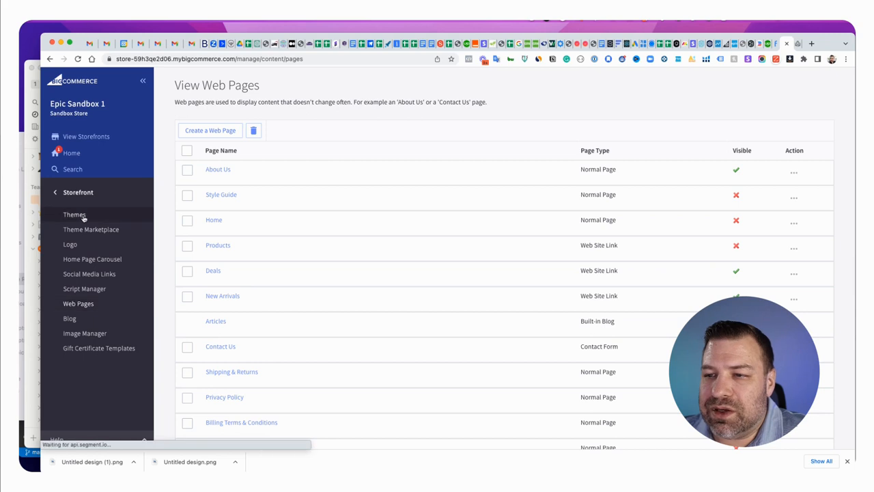
click(74, 215)
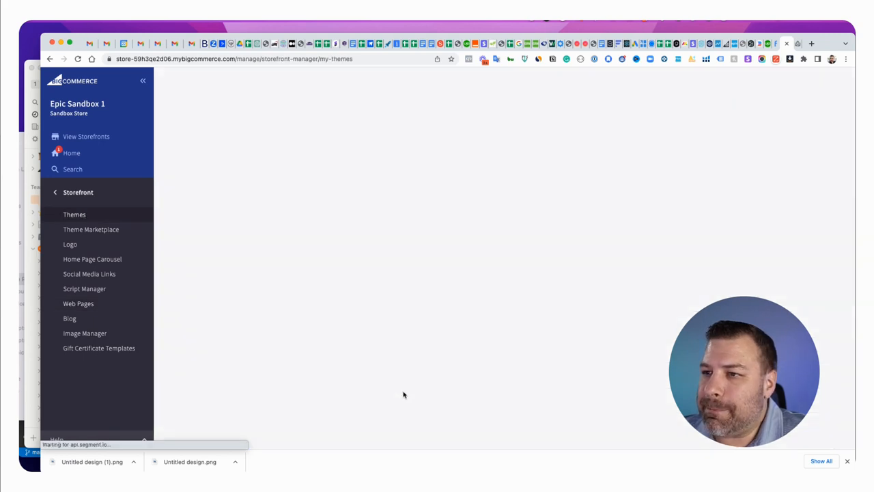
click(74, 214)
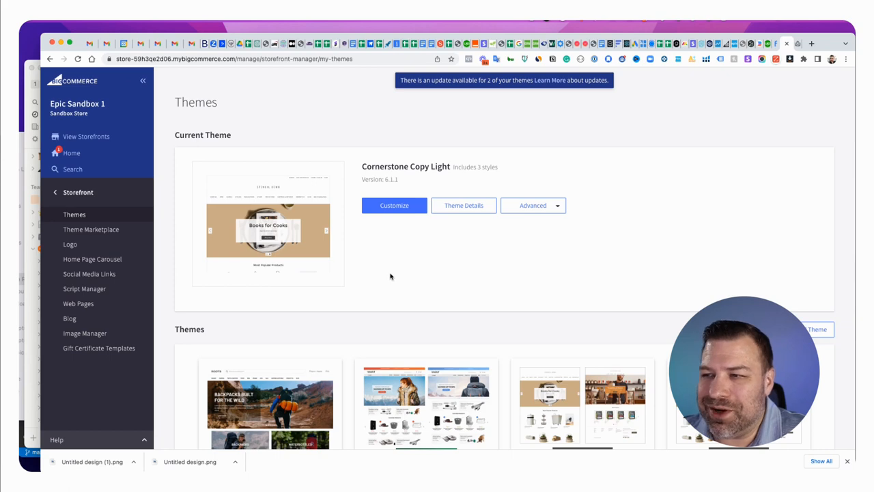
Step: Start customizing the current Cornerstone Copy Light theme in Page Builder
click(394, 205)
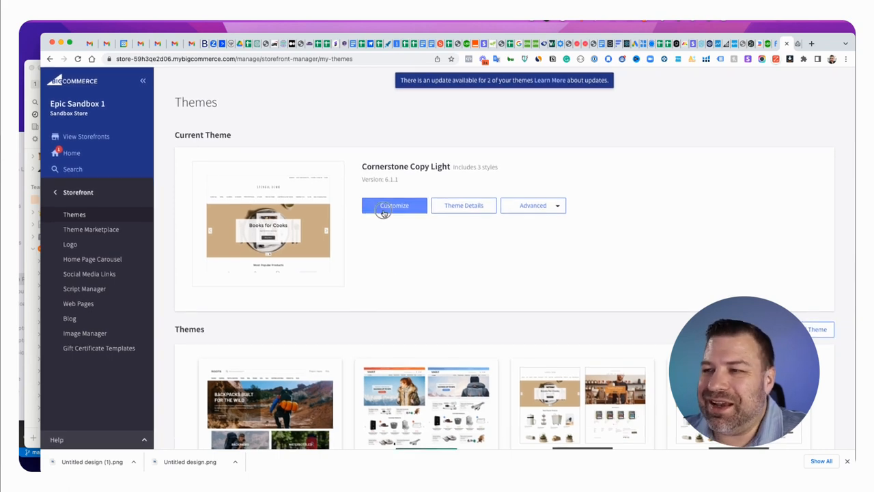
click(393, 205)
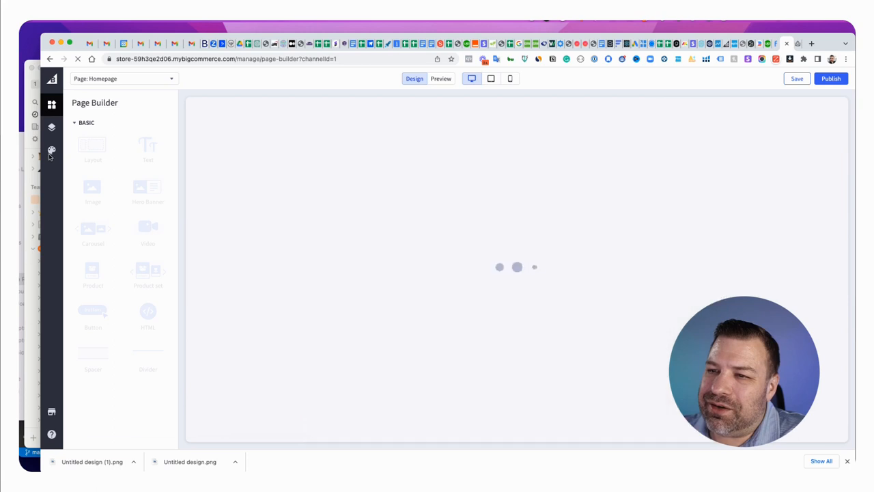
Step: Show the theme's Global style settings scrolled to the Blog image size options
click(52, 150)
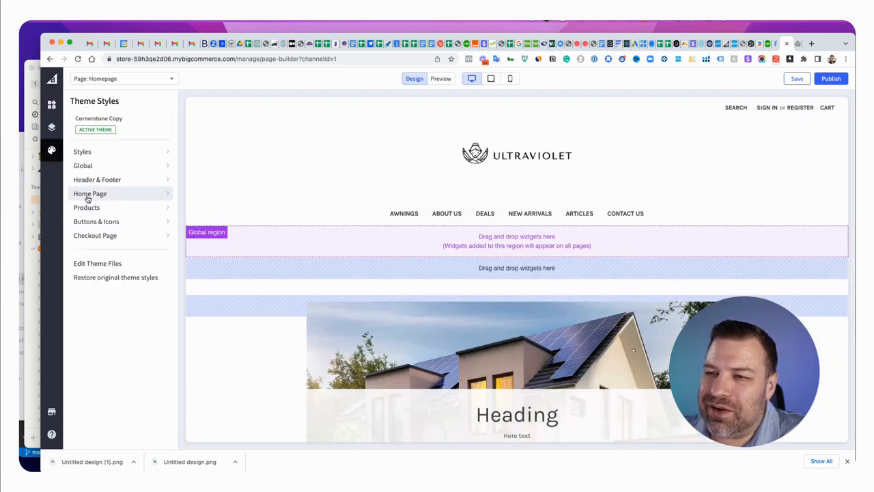
click(82, 166)
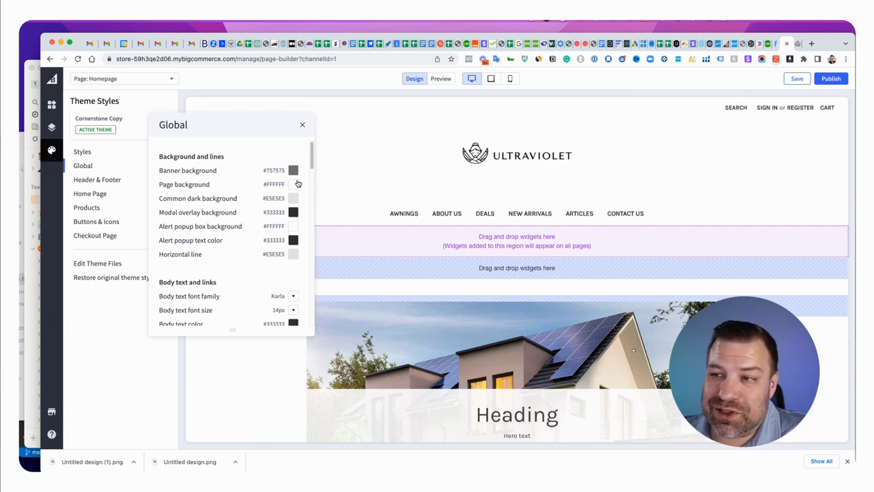
mouse_move(281, 216)
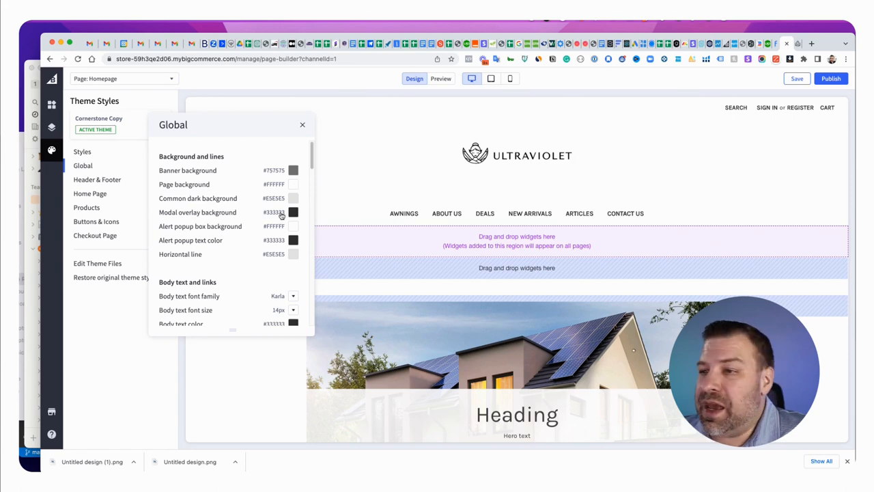
mouse_move(97, 179)
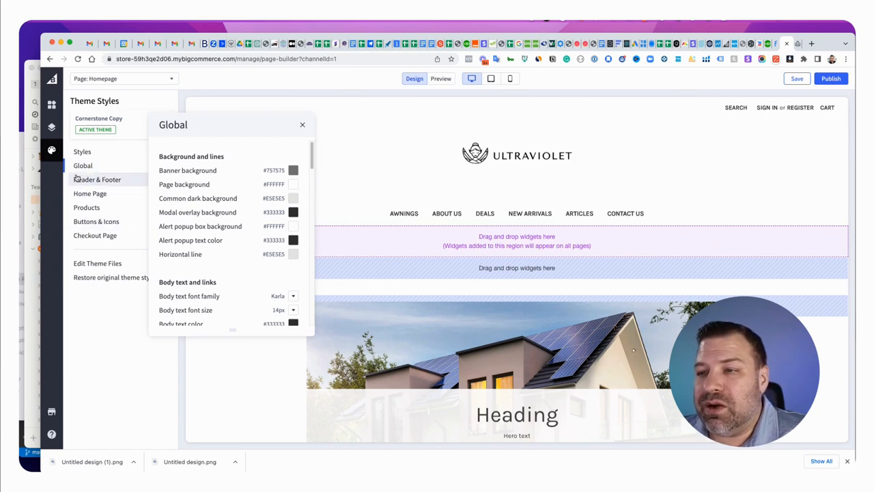
scroll(down, 3)
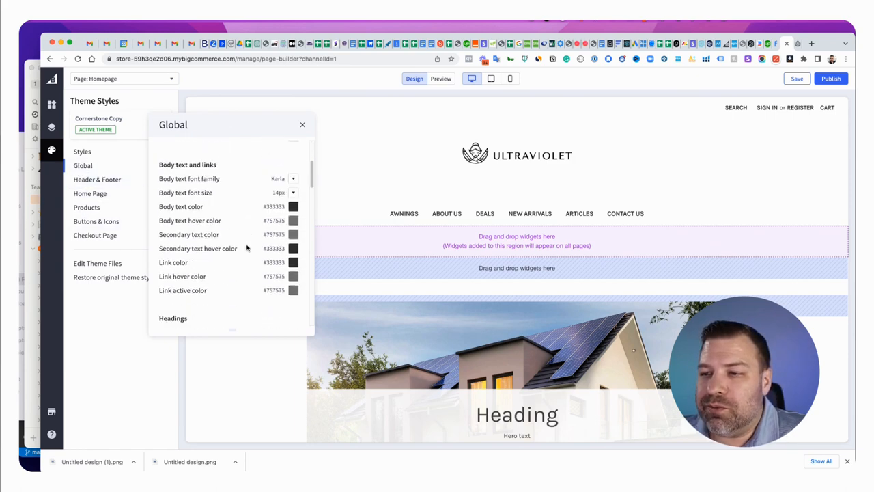
scroll(down, 3)
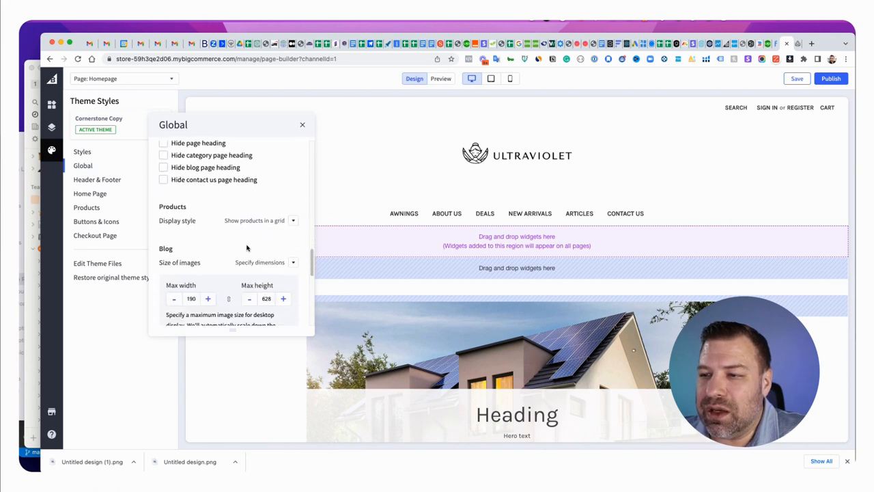
scroll(down, 3)
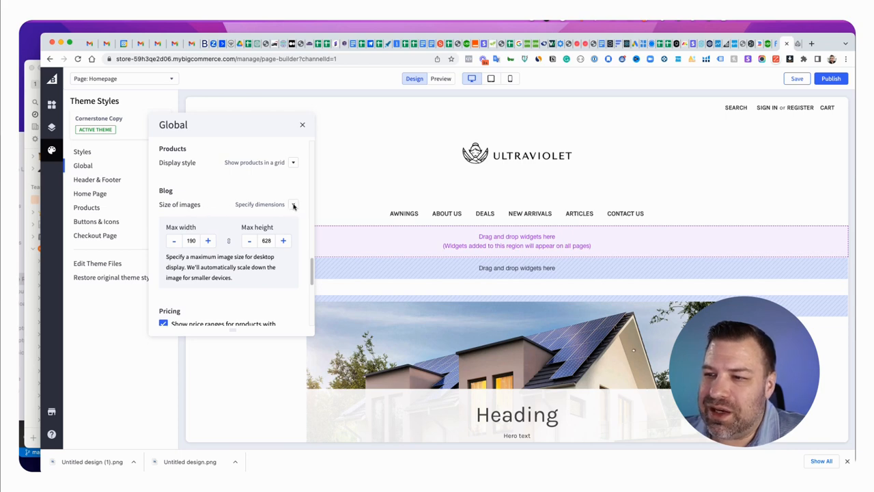
Step: Set blog image size to Specify dimensions, 1200 max width by 628 height, and close Global settings
click(294, 205)
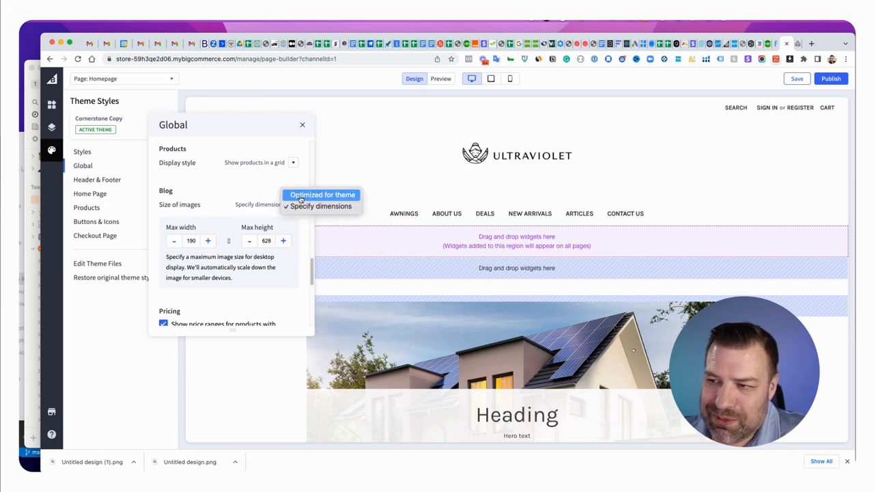
click(321, 205)
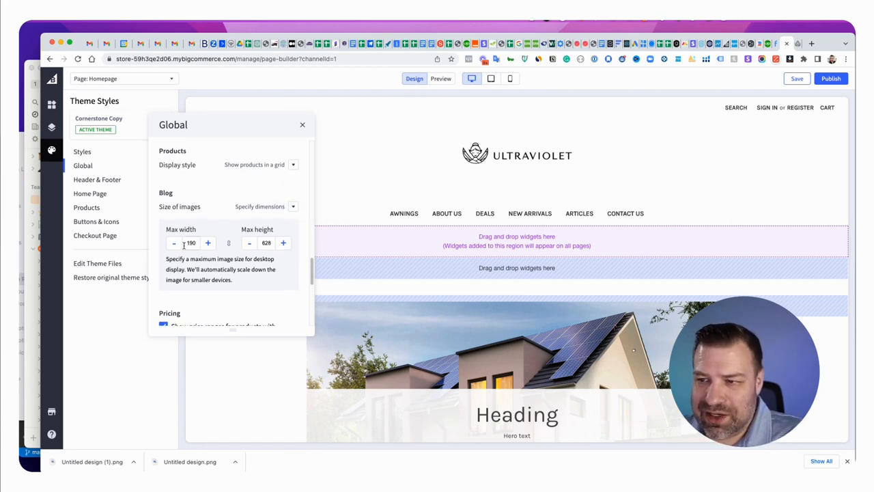
triple_click(191, 243)
text(1200)
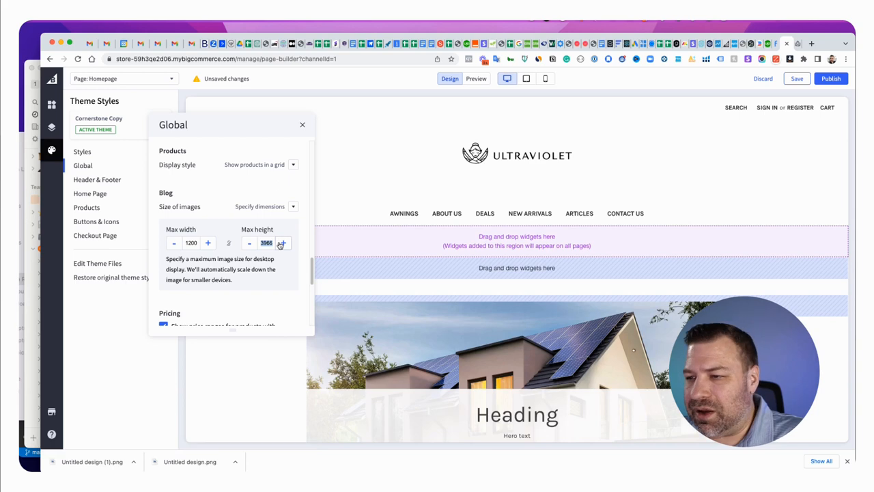
click(282, 244)
text(628)
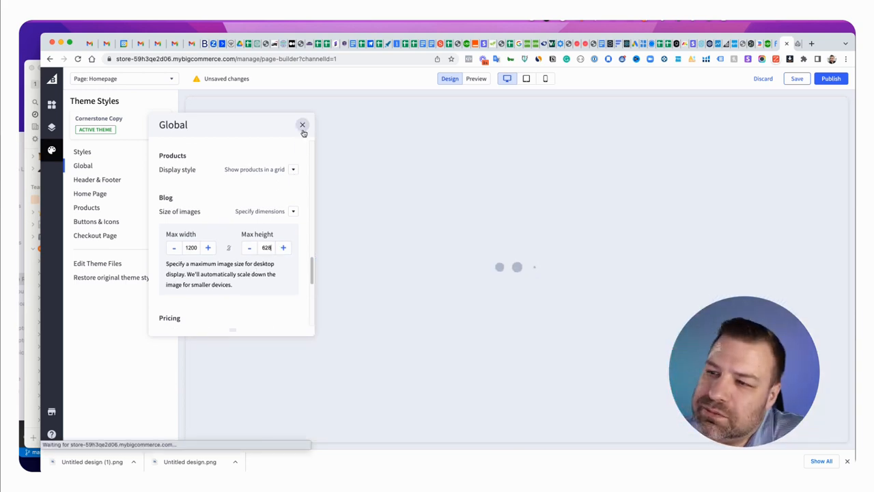
click(303, 126)
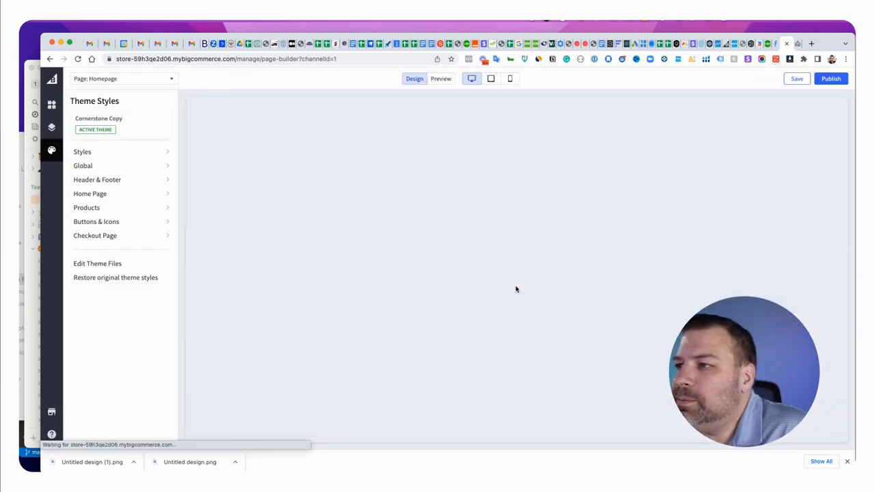
Step: Preview the /articles/ page in Page Builder to review the sample posts' wider images
click(830, 77)
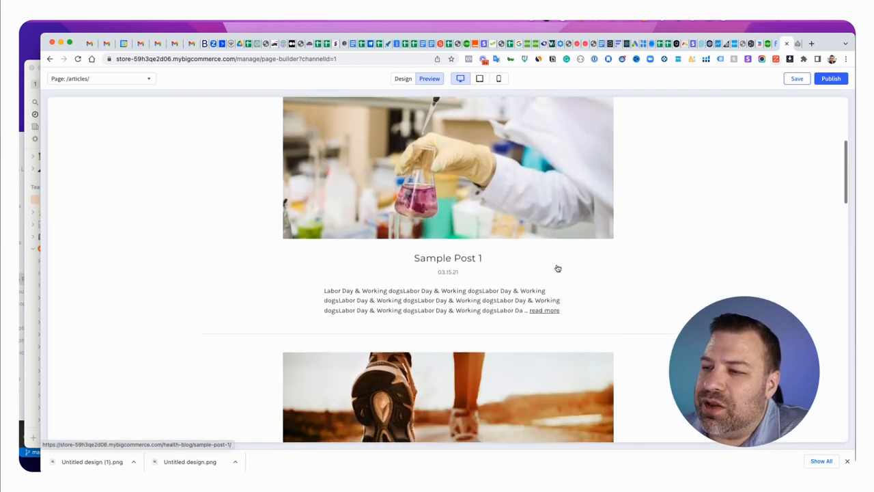
scroll(down, 3)
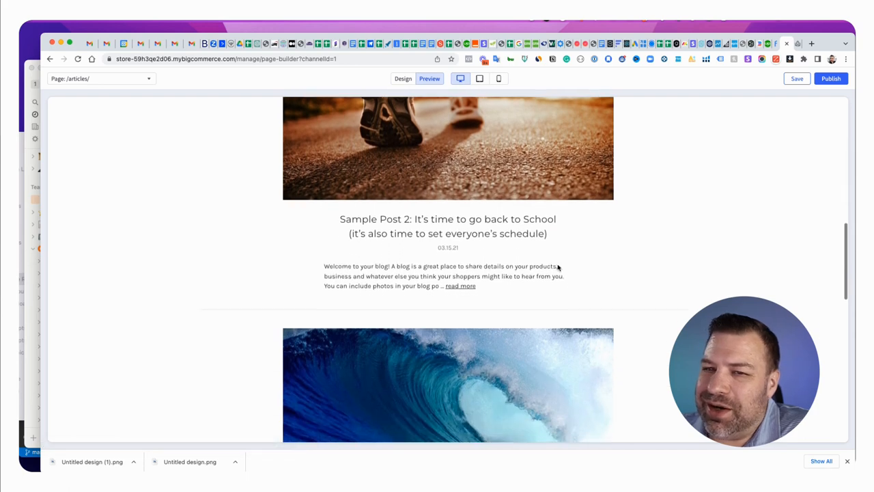
scroll(down, 3)
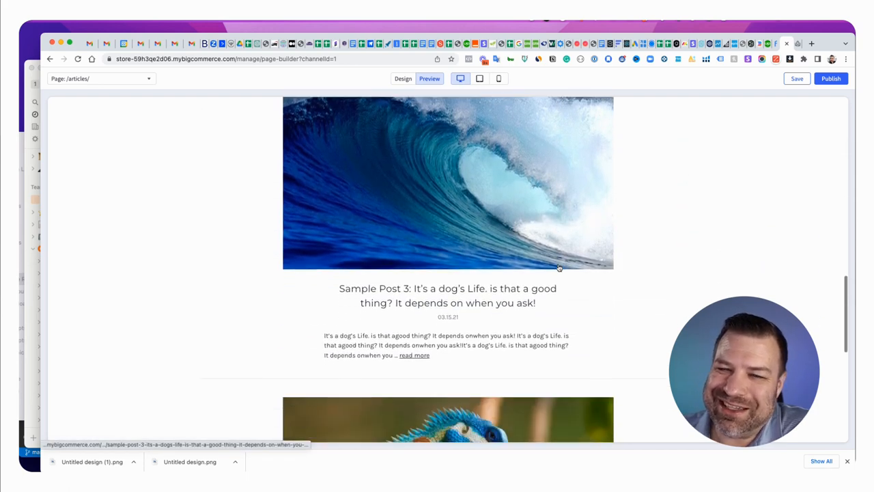
scroll(down, 3)
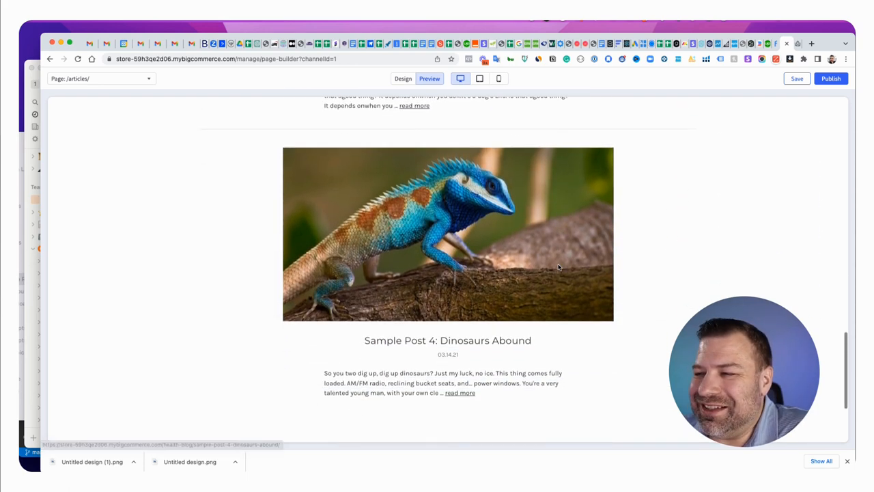
scroll(up, 3)
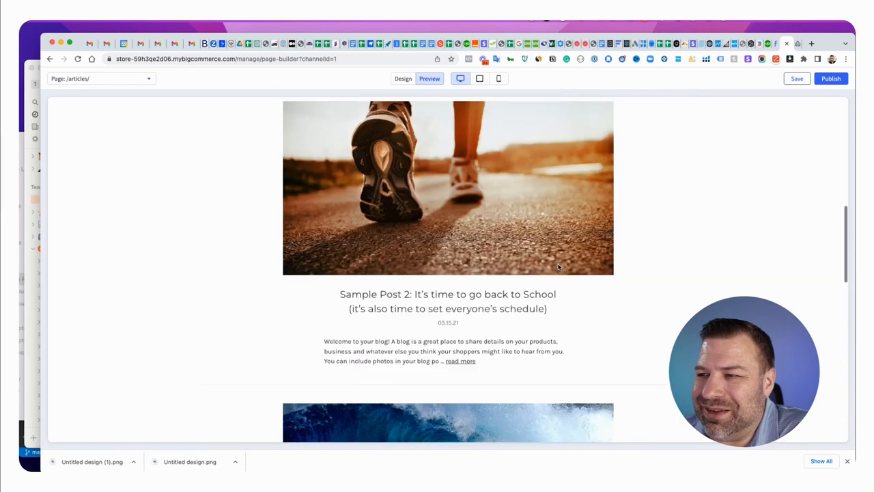
scroll(up, 3)
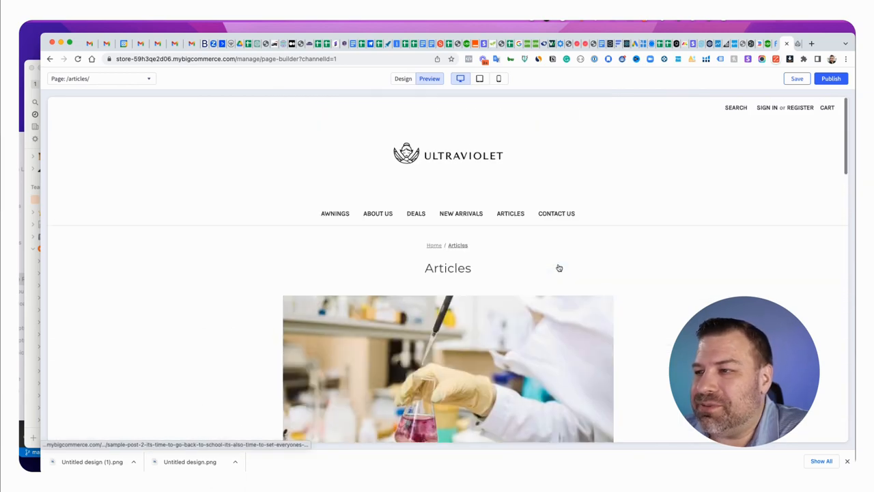